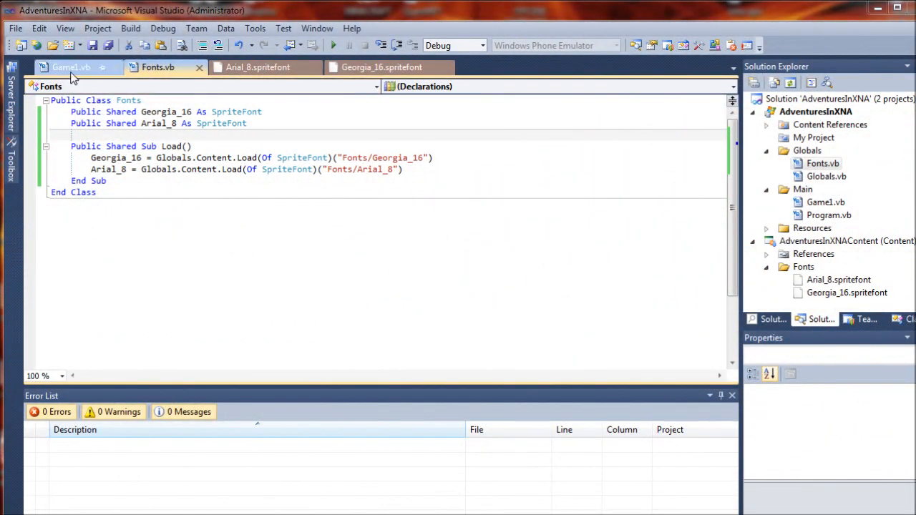
Switch to the Game1.vb tab and scroll down to the LoadContent sub
click(70, 67)
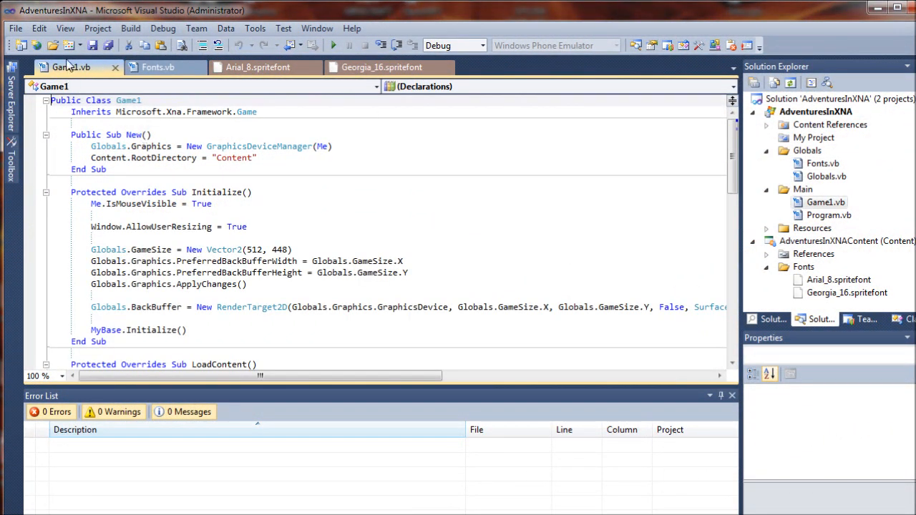
mouse_move(851, 208)
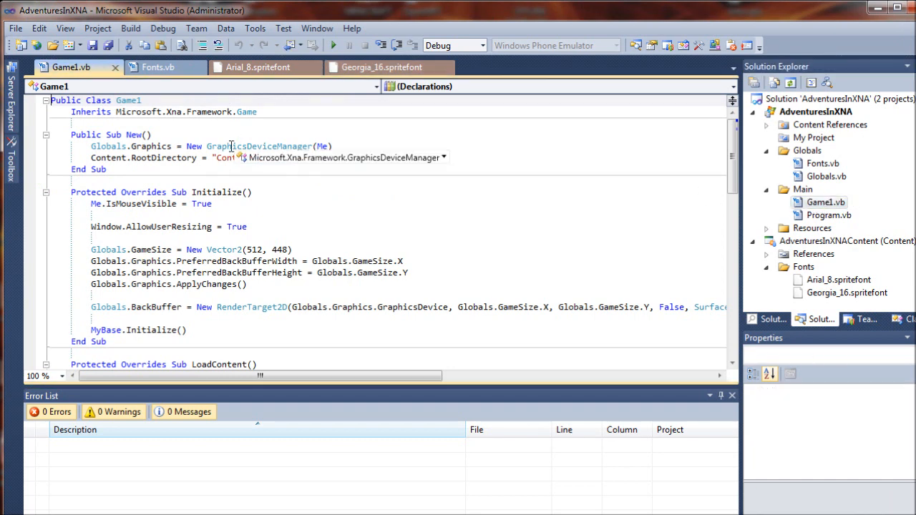
scroll(down, 3)
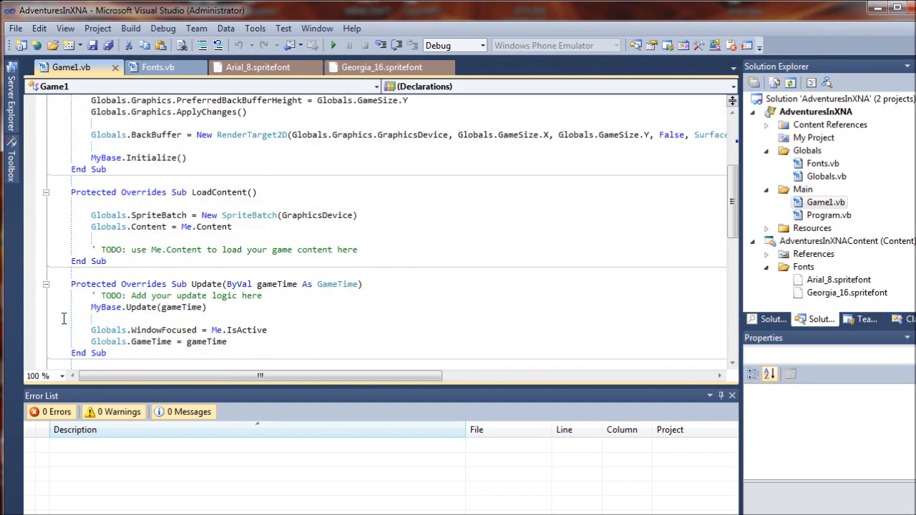
Swap the TODO comment in LoadContent for Fonts.Load(), glancing at the Fonts.vb class
click(215, 238)
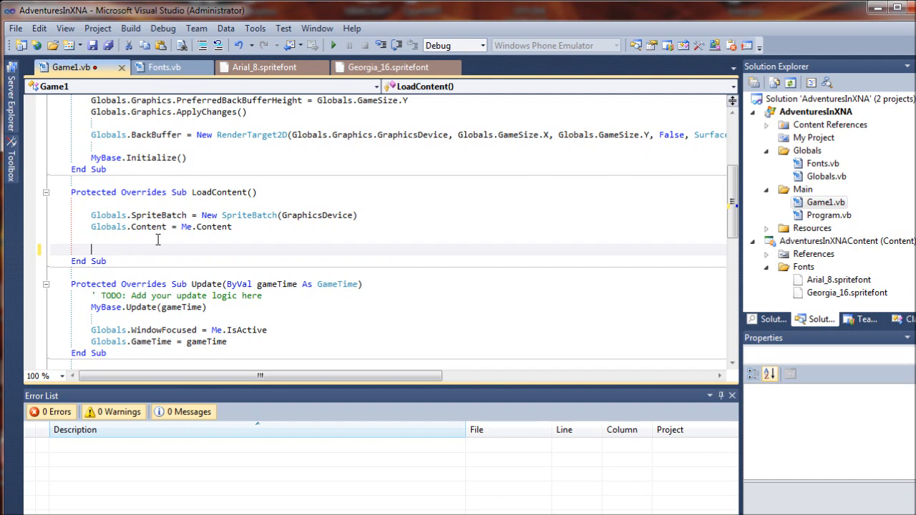
text(Fonts.Load()
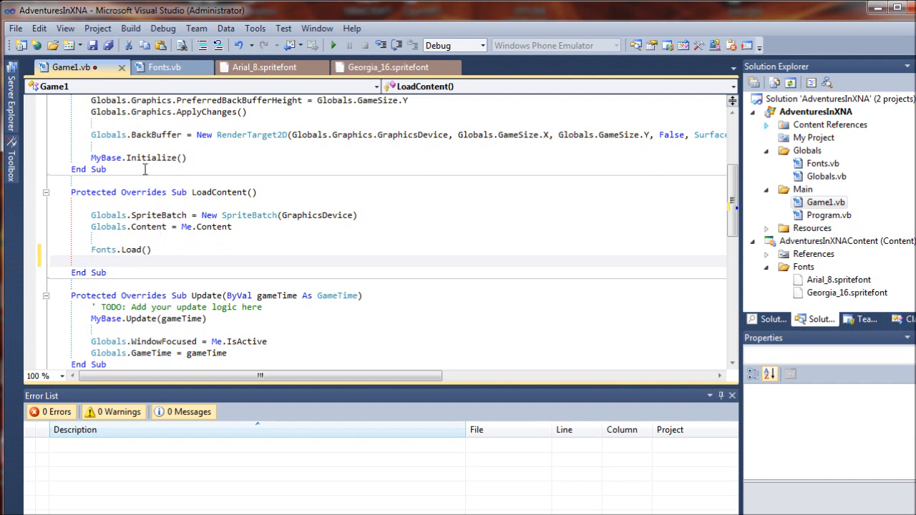
mouse_move(195, 186)
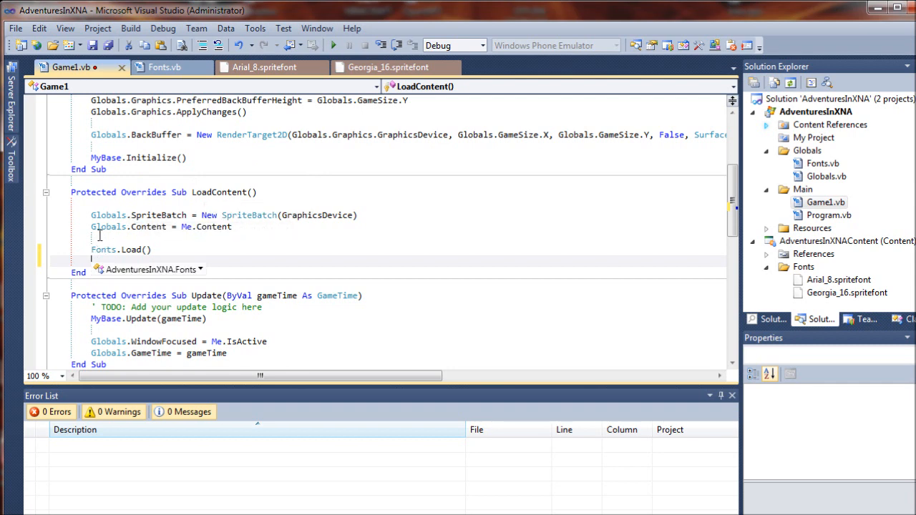
click(163, 67)
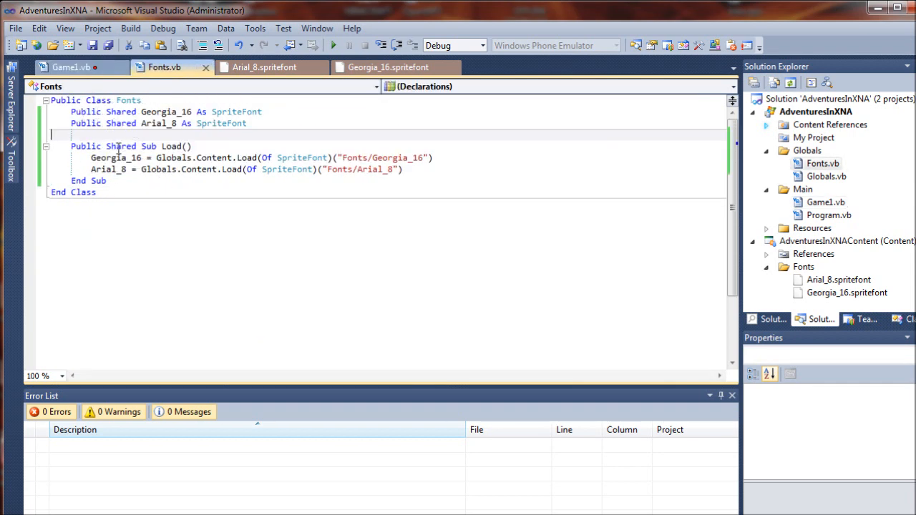
click(71, 67)
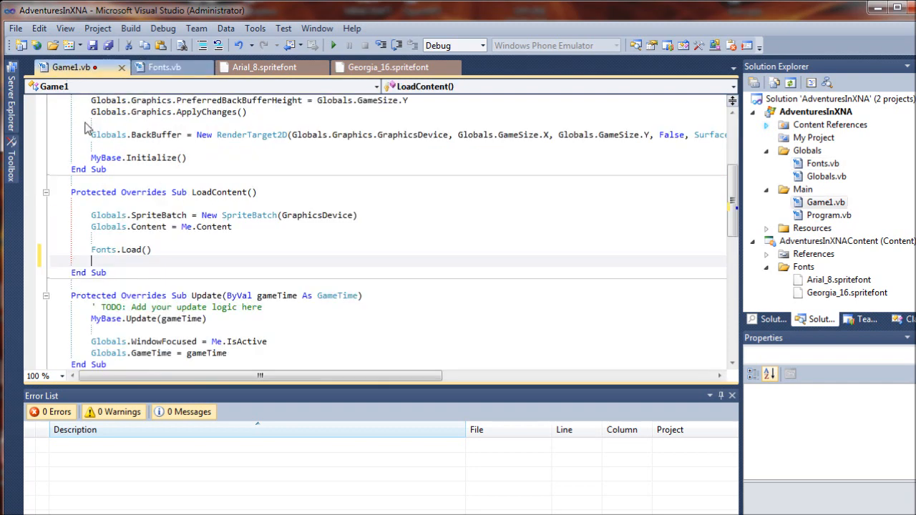
scroll(down, 3)
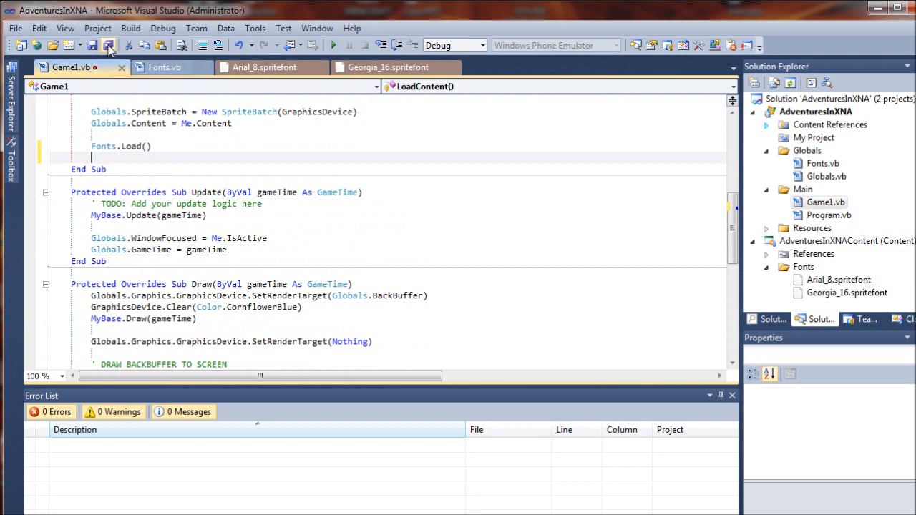
Save all files and add a blank line before SpriteBatch.End() in Draw
click(108, 45)
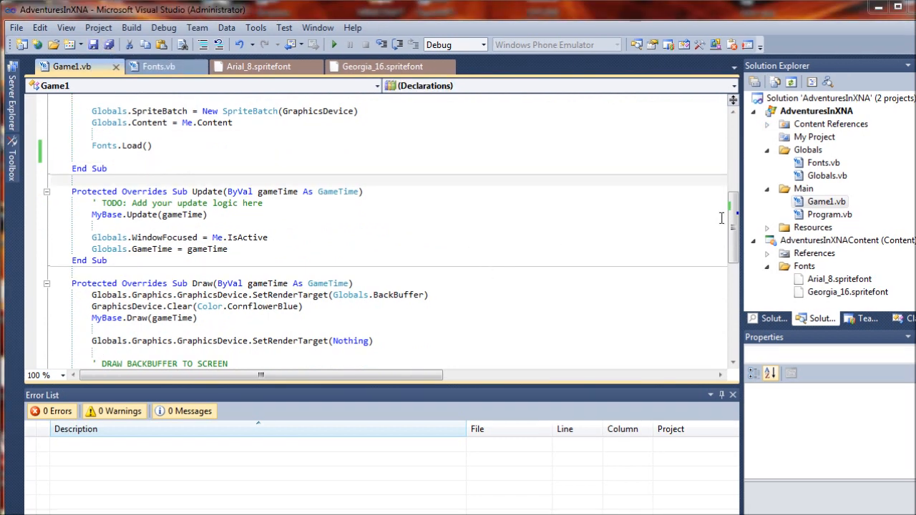
scroll(down, 3)
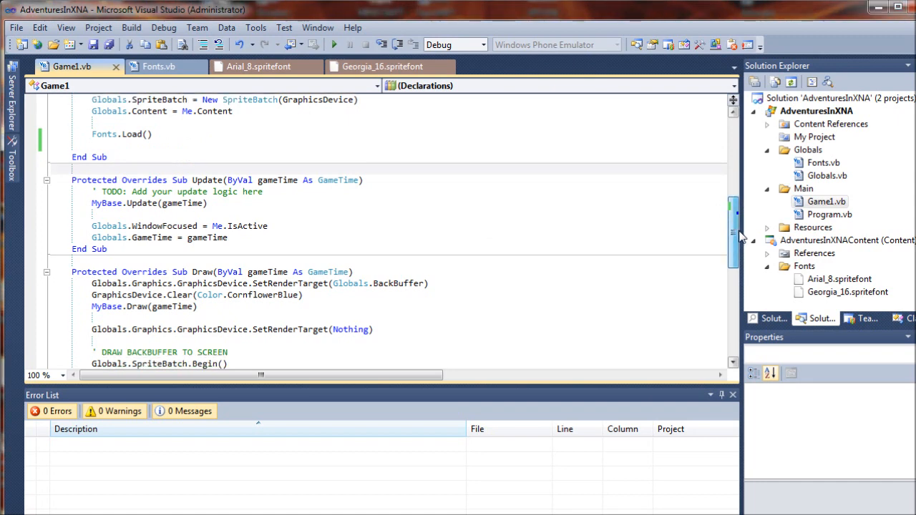
scroll(down, 3)
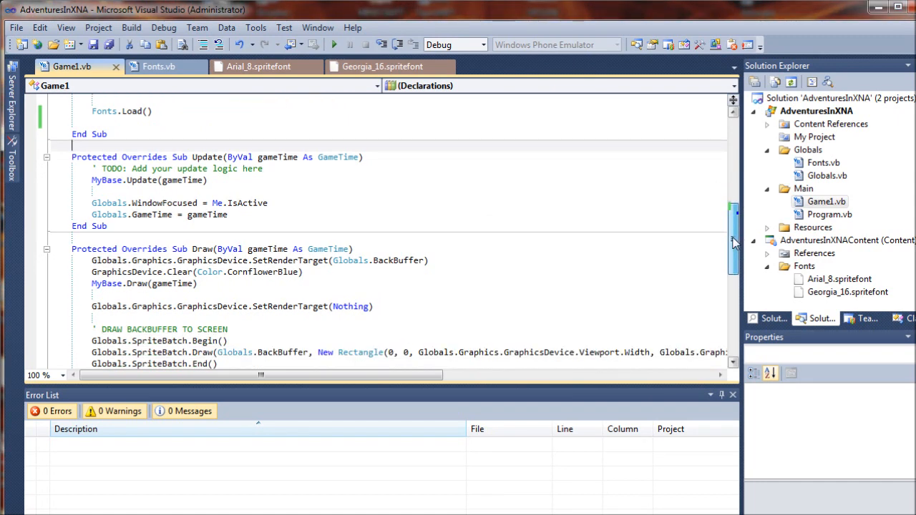
scroll(down, 3)
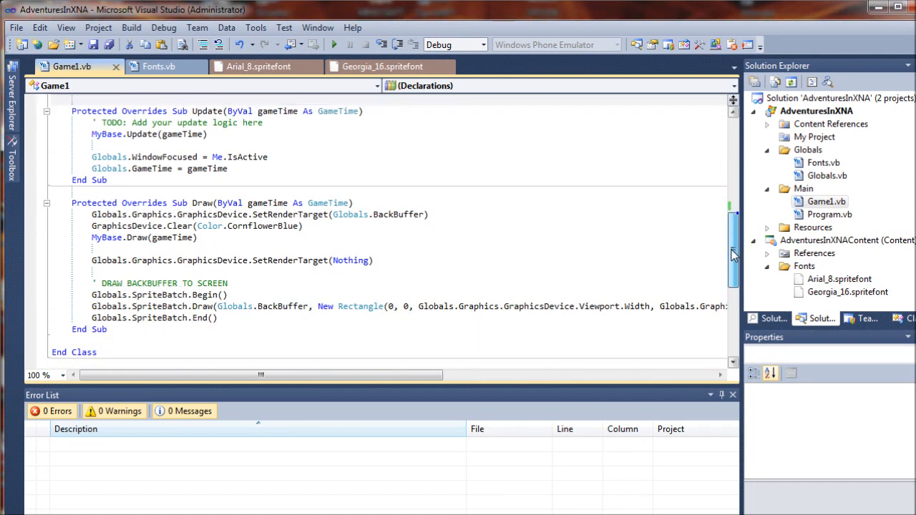
scroll(down, 3)
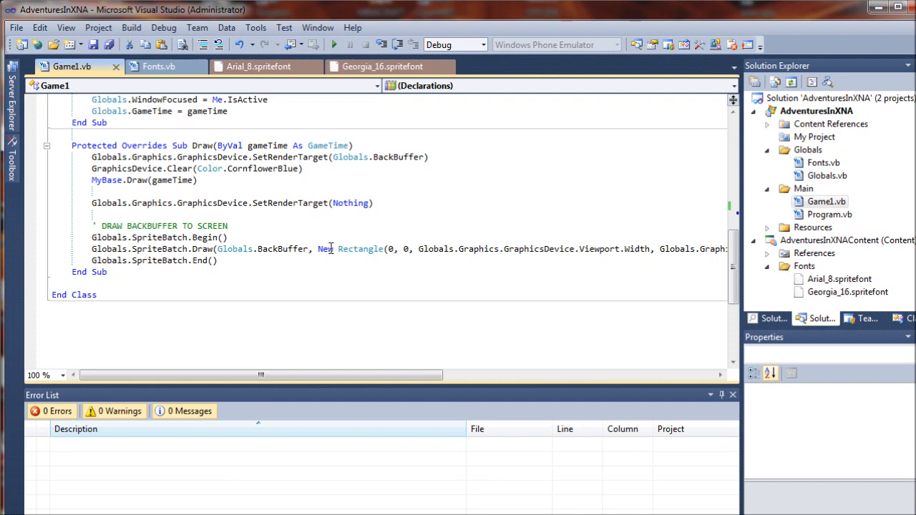
scroll(right, 3)
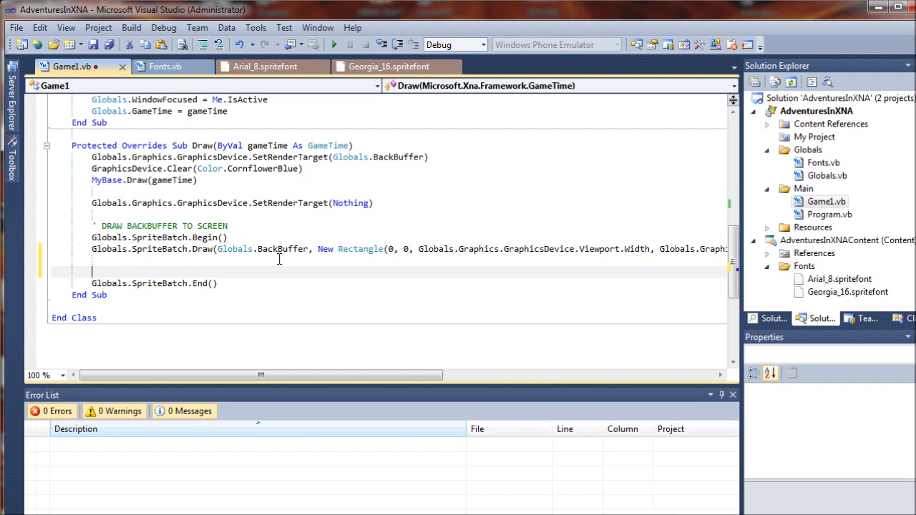
Begin a Globals.SpriteBatch.DrawString call using the Fonts.Georgia_16 font
text(Glolbals.Spri)
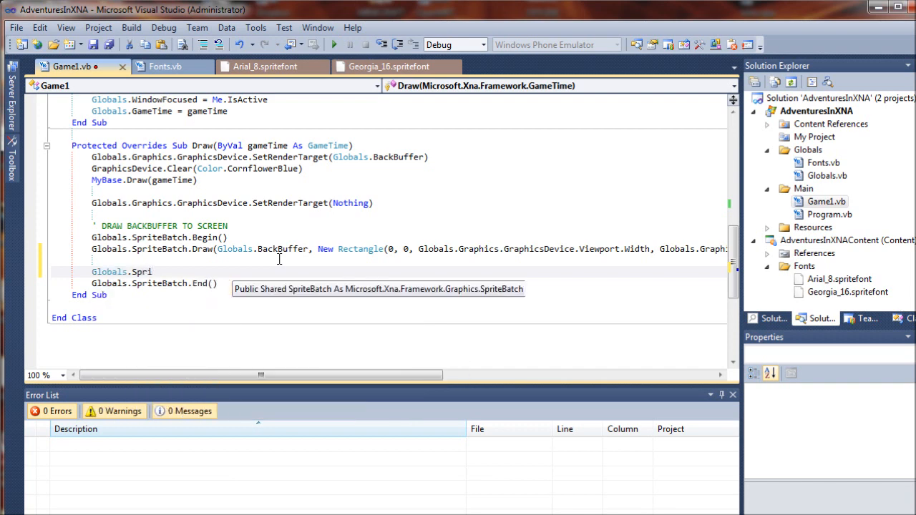
text(dr)
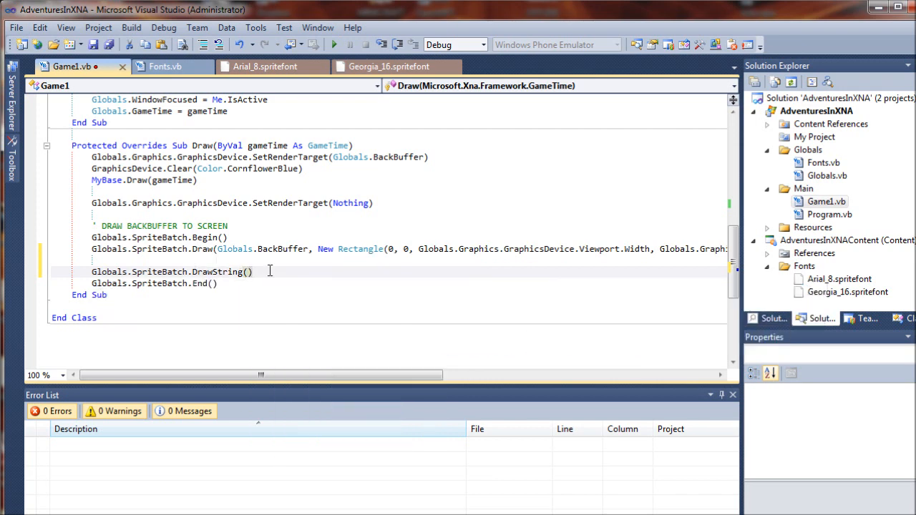
mouse_move(350, 261)
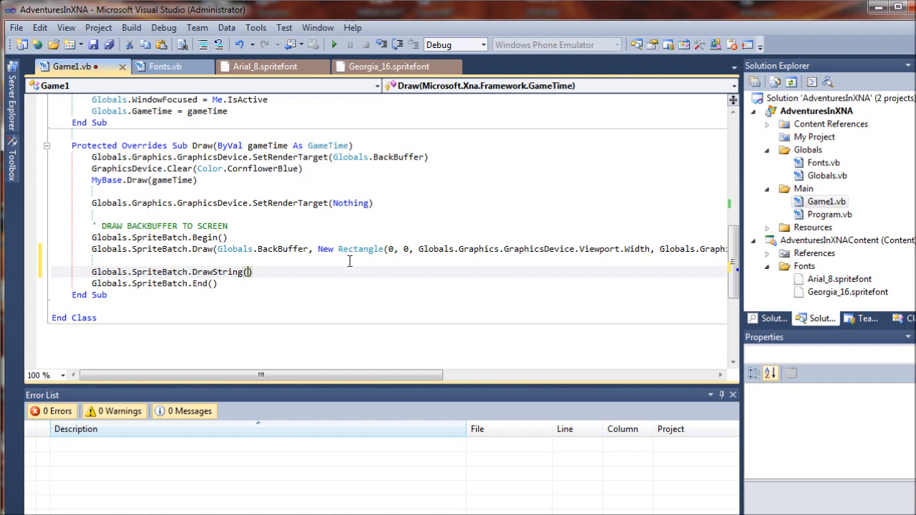
mouse_move(118, 82)
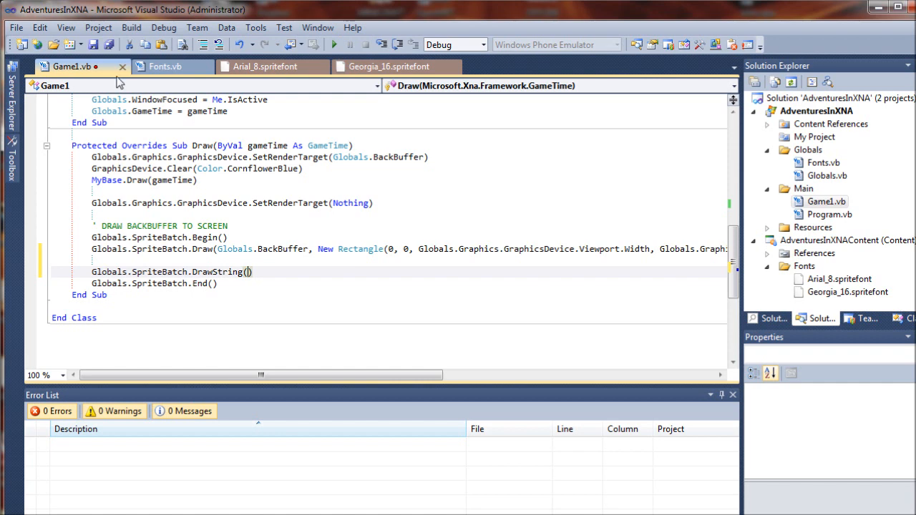
mouse_move(402, 290)
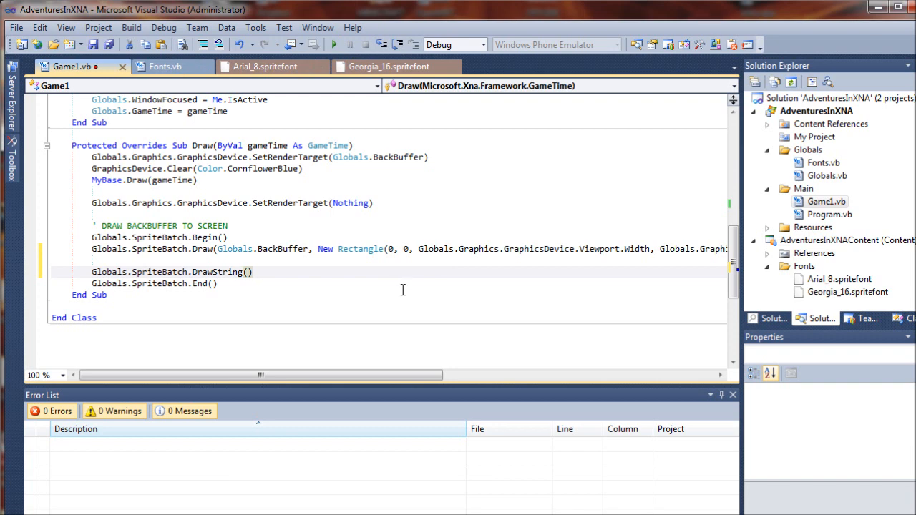
text(Fonts)
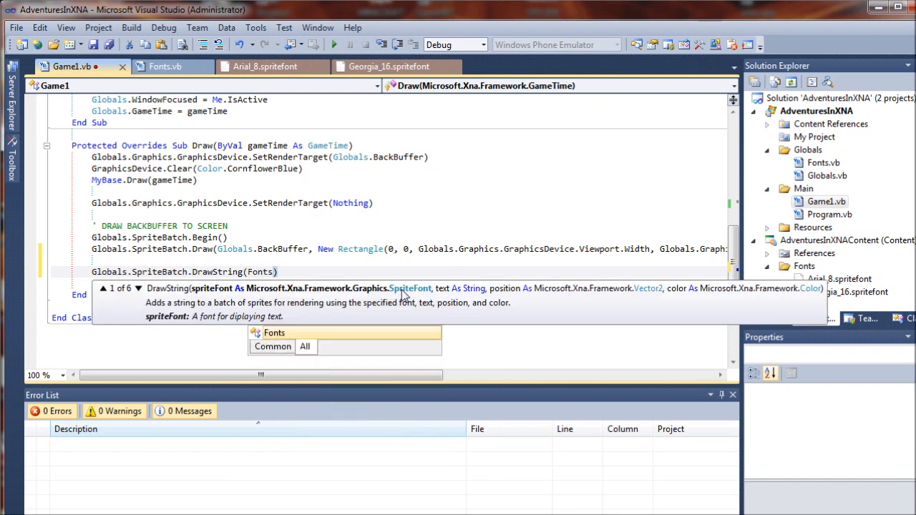
text(.Georgia_16,)
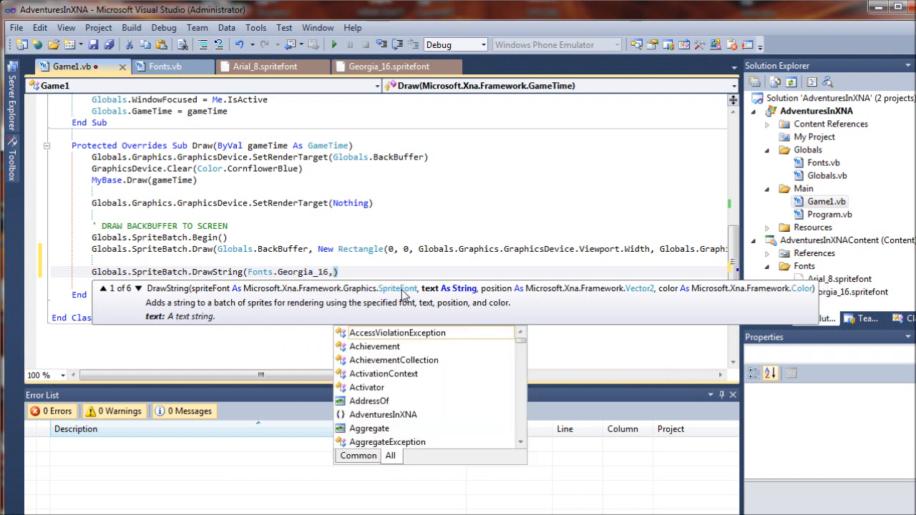
mouse_move(397, 332)
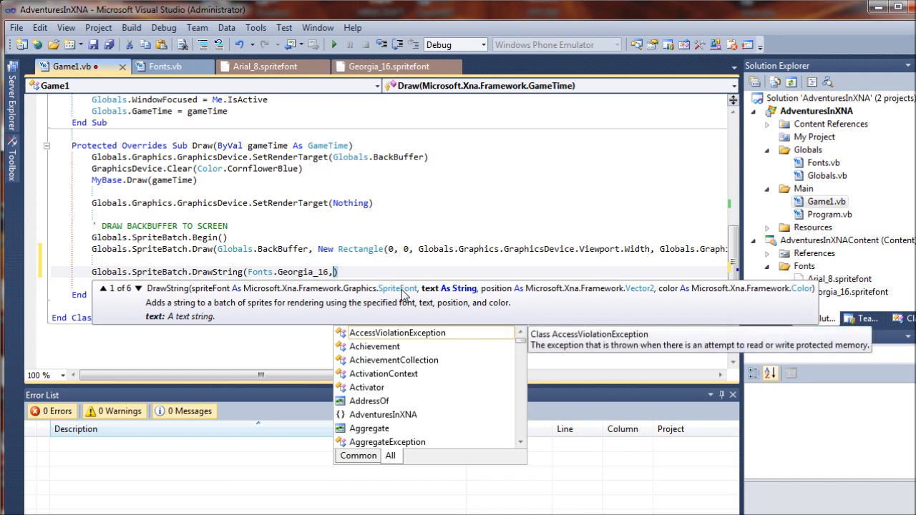
Complete the call with "HELLO WORLD", New Vector2(0, 0) and Color.White
text("")
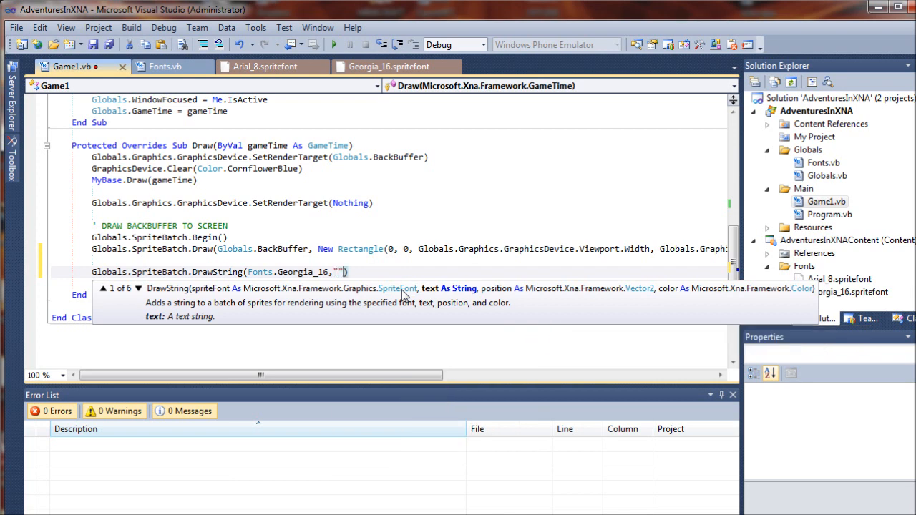
text(HE)
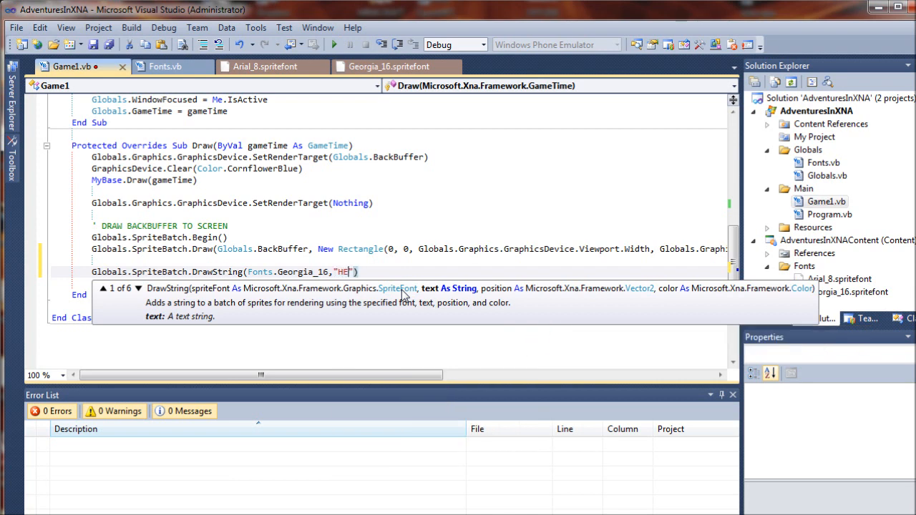
text(LLO)
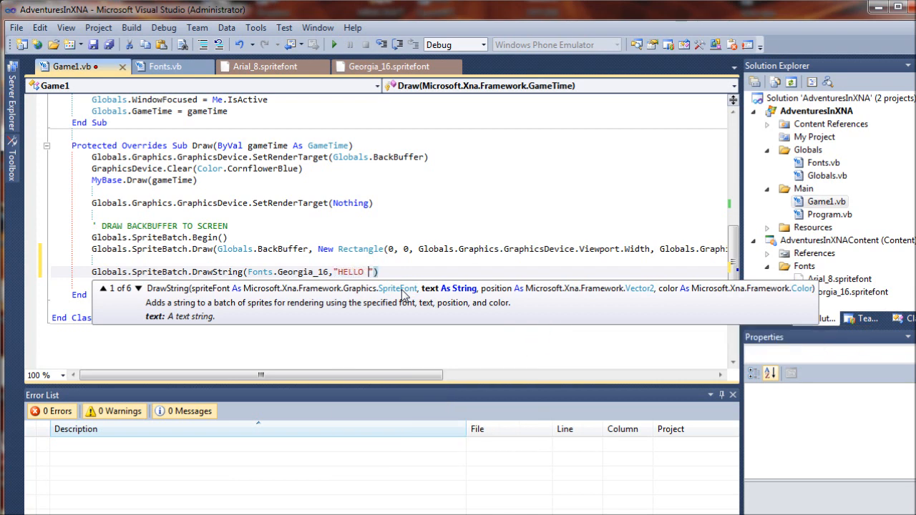
text(WORLD)
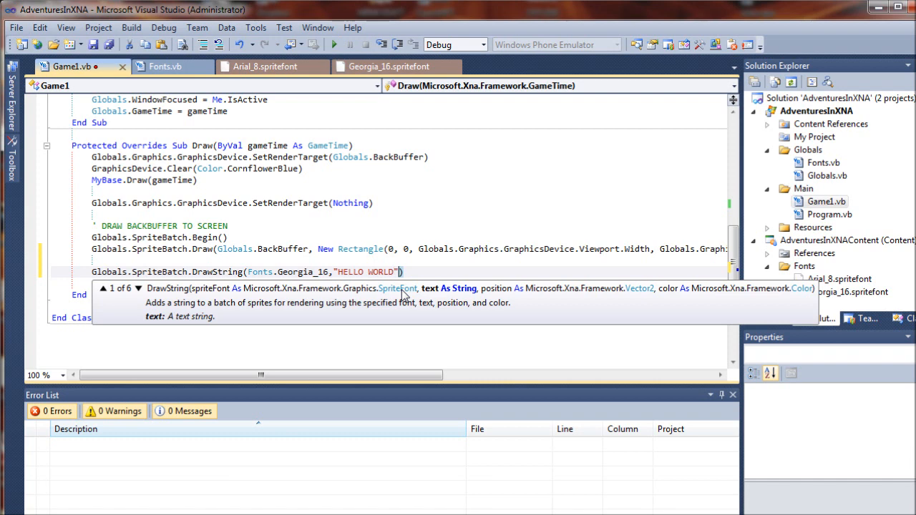
text(,)
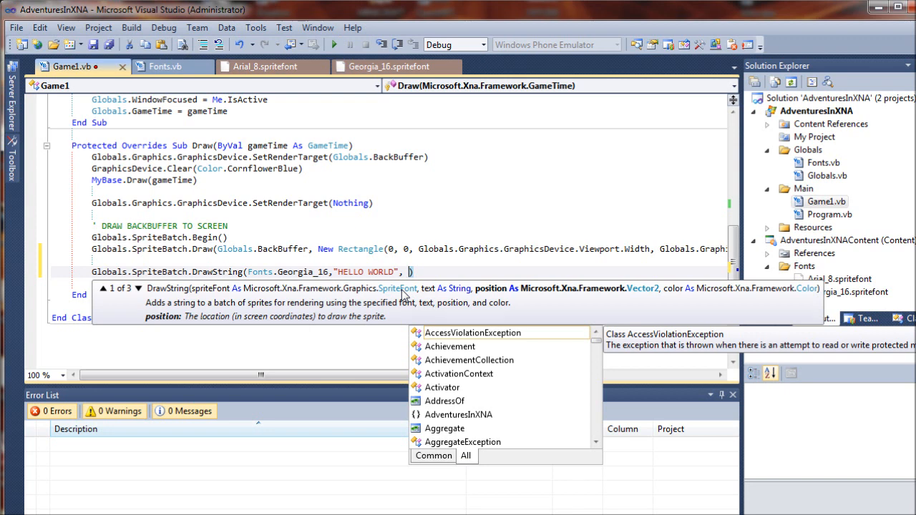
text(New)
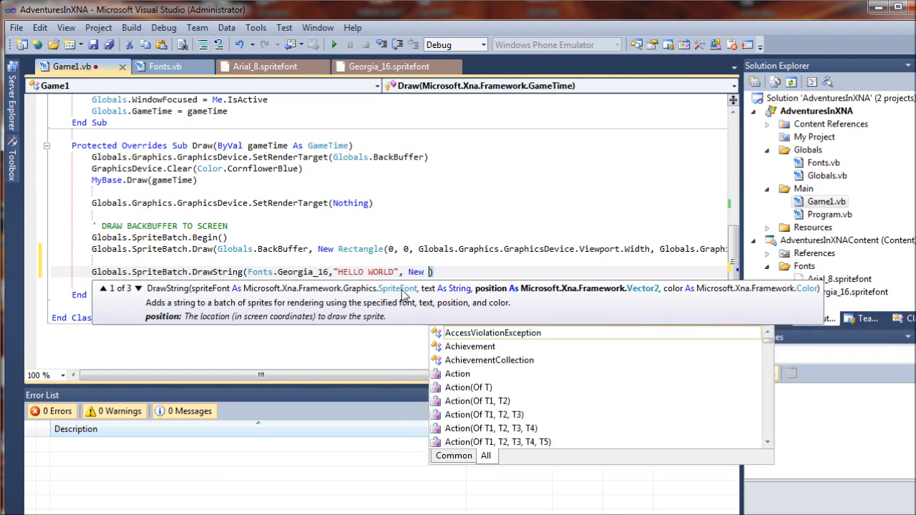
text(Vector2()
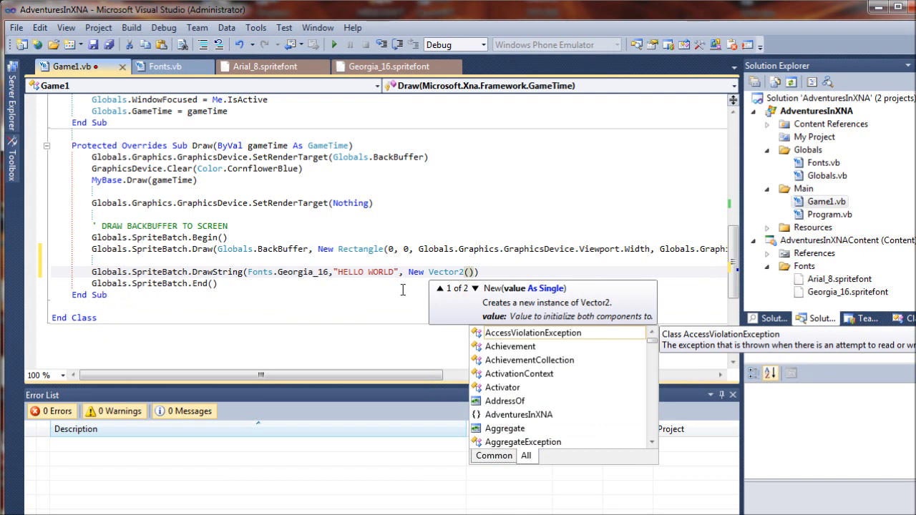
text(,)
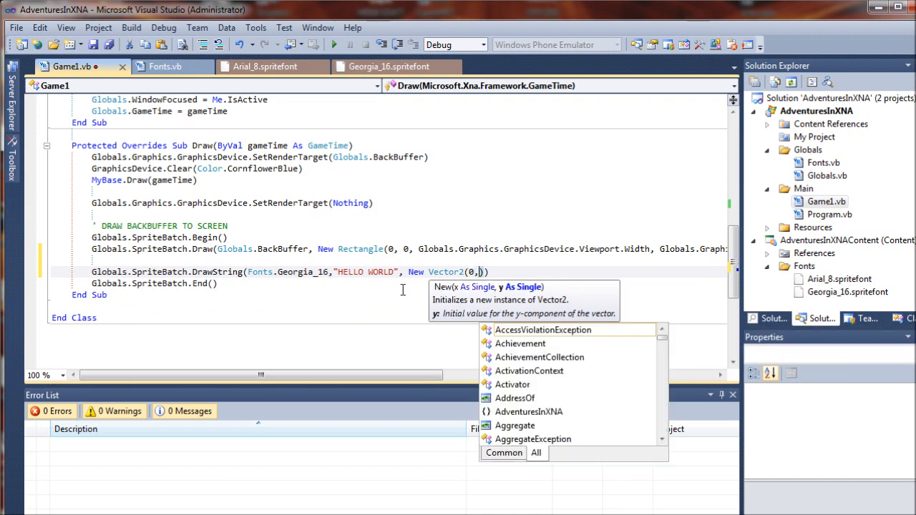
text(0)
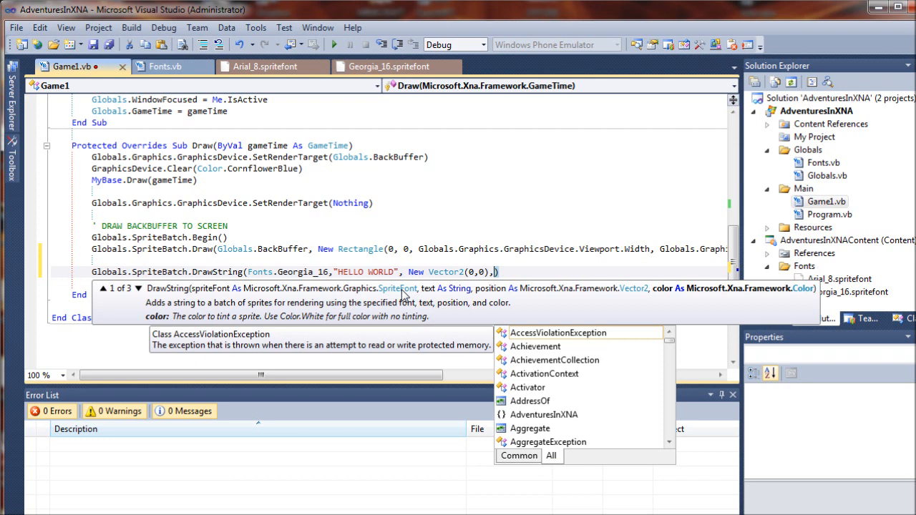
text(Co)
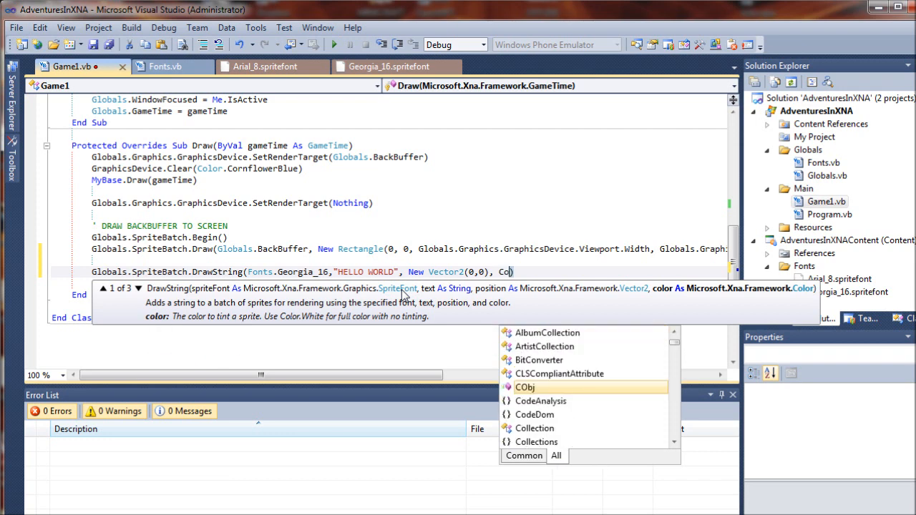
text(Color.wh)
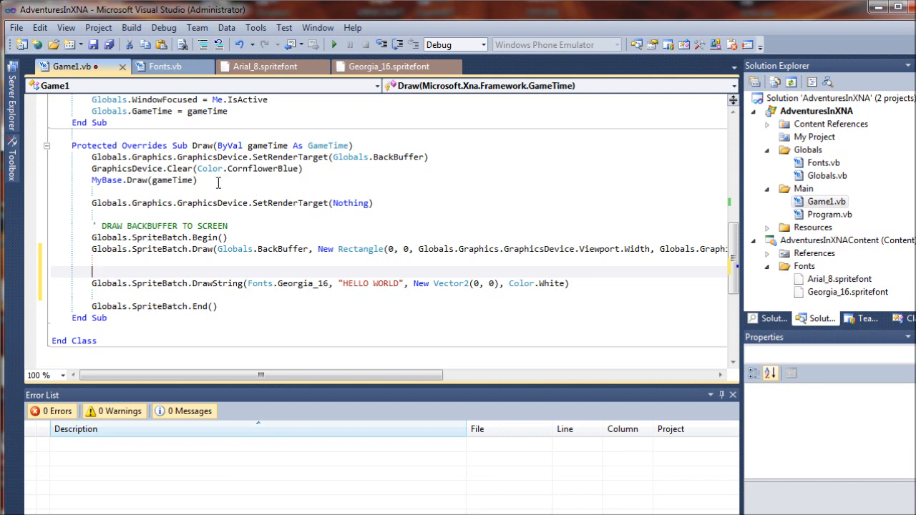
mouse_move(156, 107)
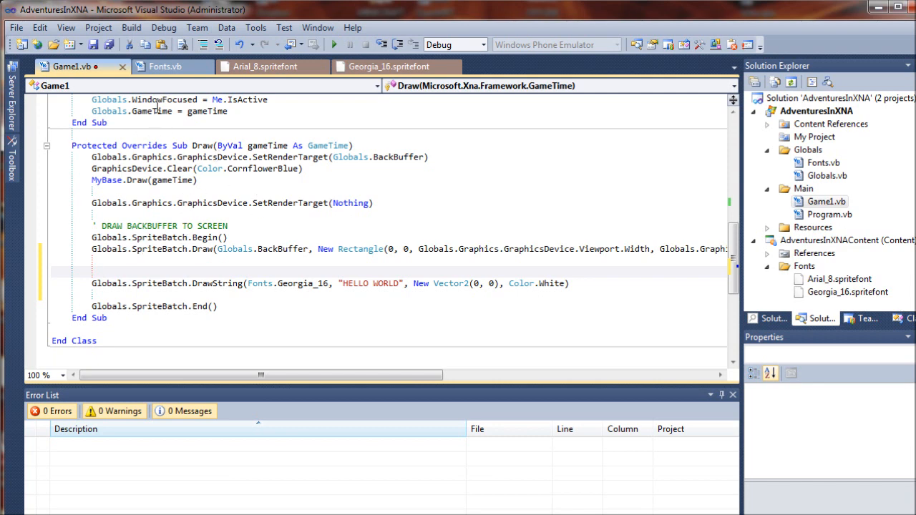
mouse_move(266, 360)
text(' TEST)
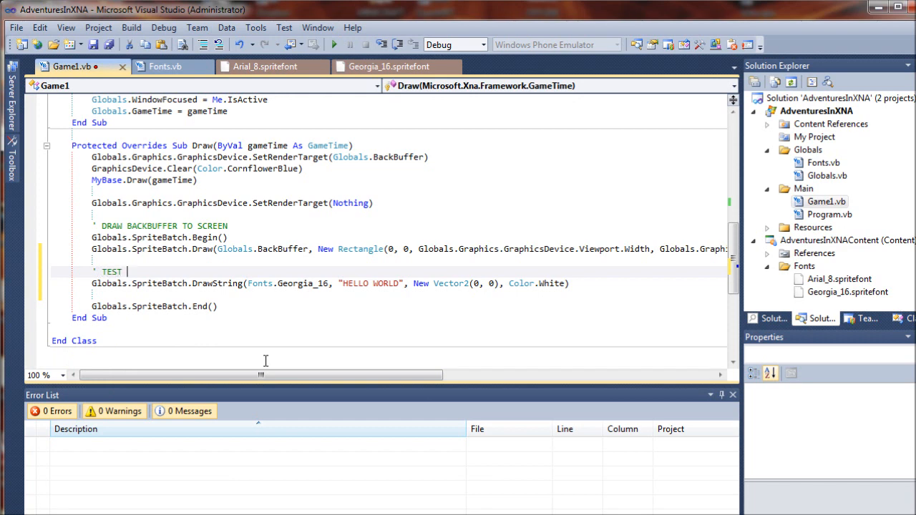
Type the comment ' TEST SPRITEFONTS above the DrawString line
text(SPRITEFONTS)
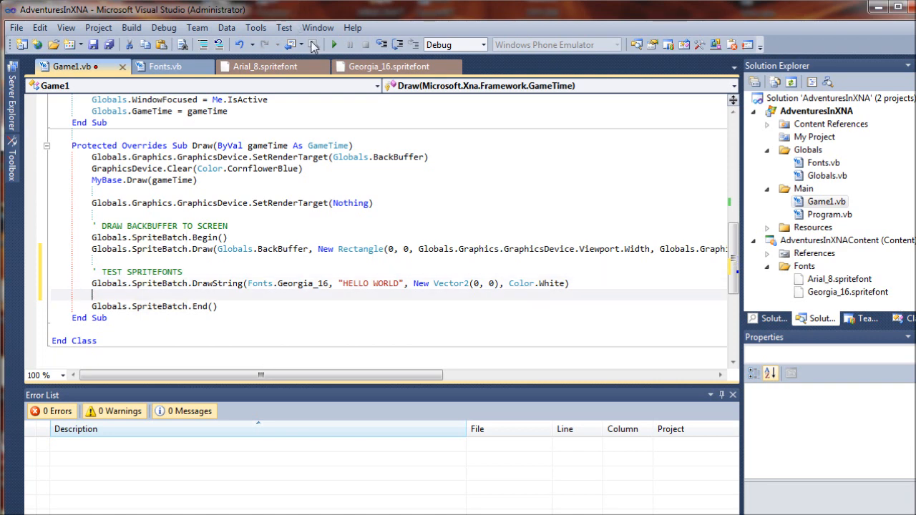
mouse_move(335, 44)
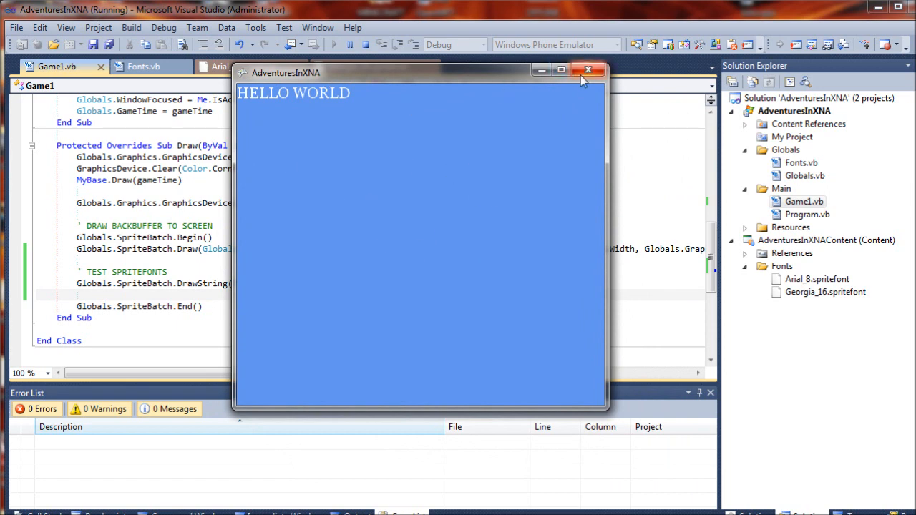
click(587, 70)
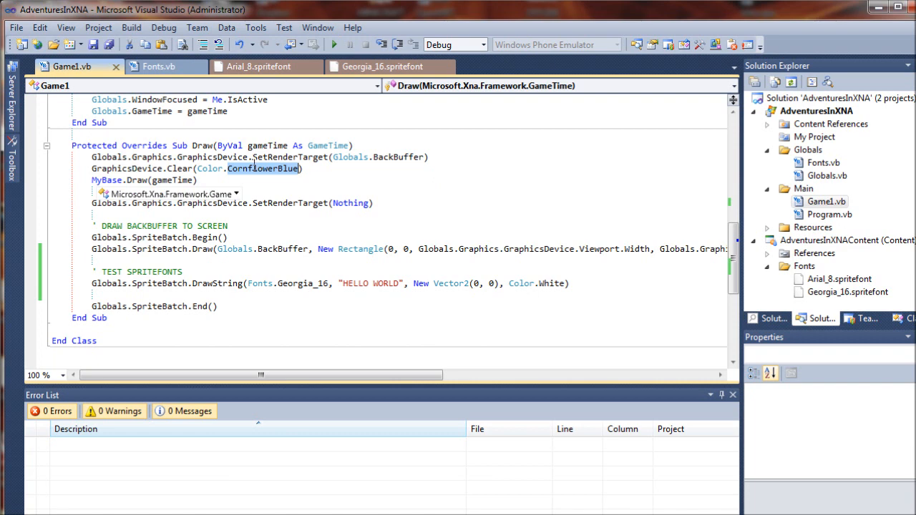
Change GraphicsDevice.Clear to Color.Black, run the game, then close its window
text(blacl)
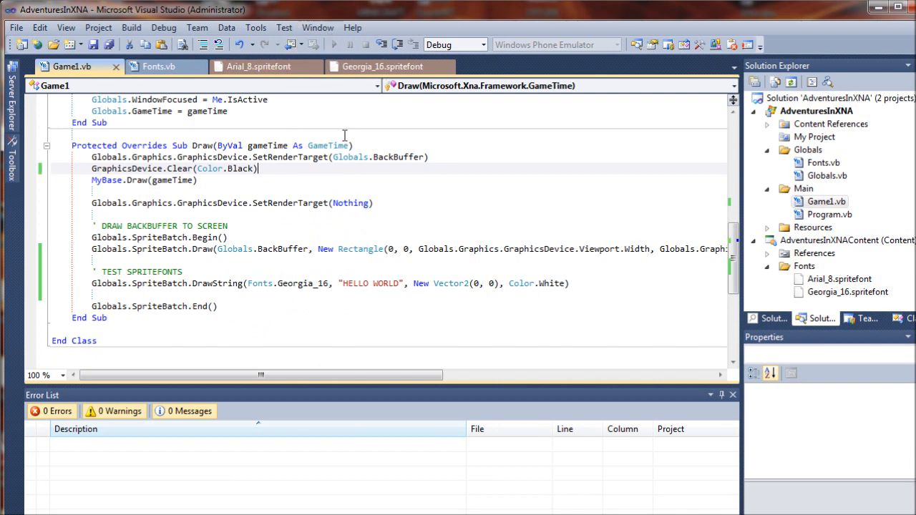
click(334, 44)
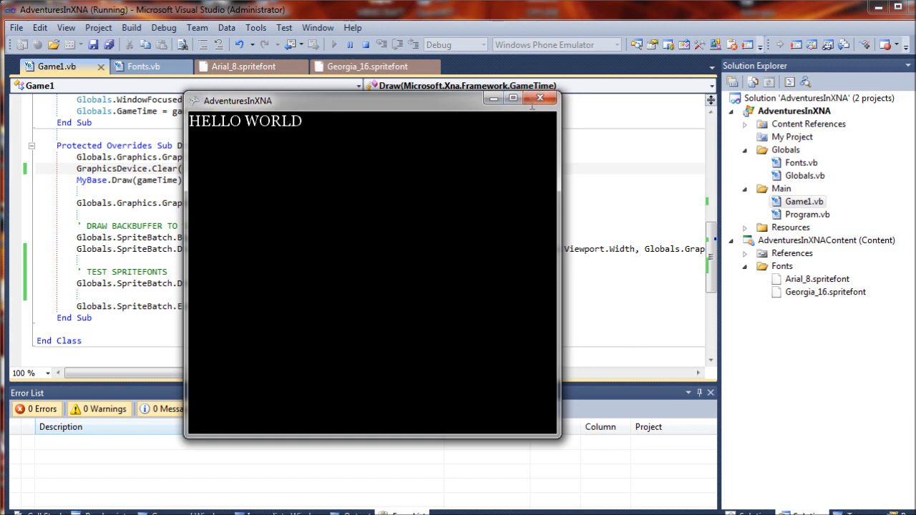
click(539, 98)
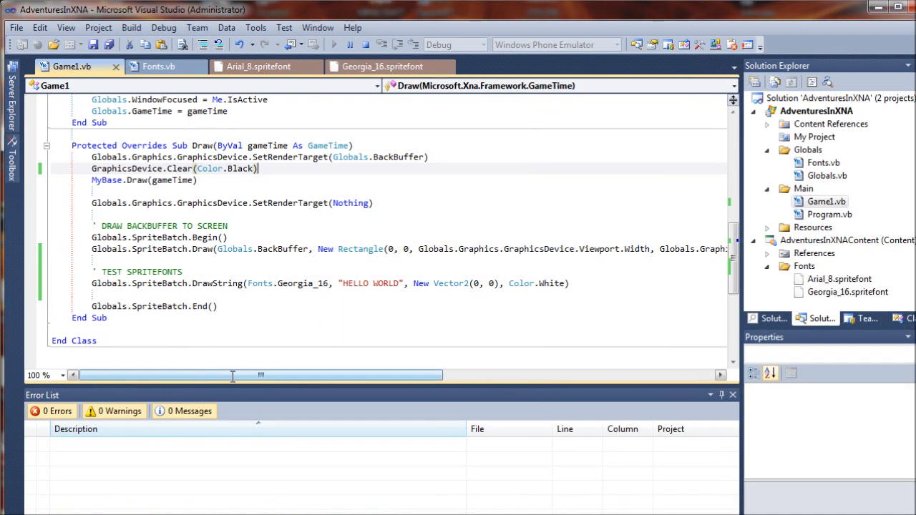
Set the DrawString colour to Color.Orange and browse the Update and Draw subs
scroll(right, 3)
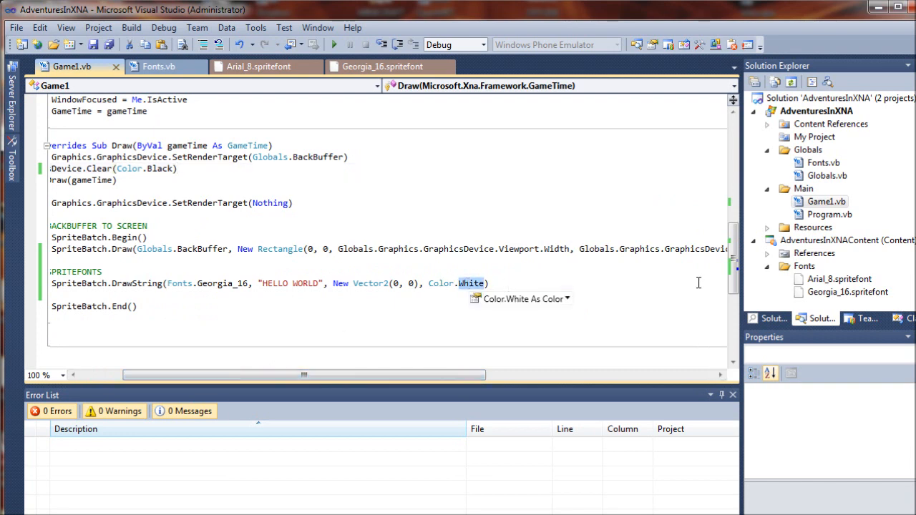
text(Orang)
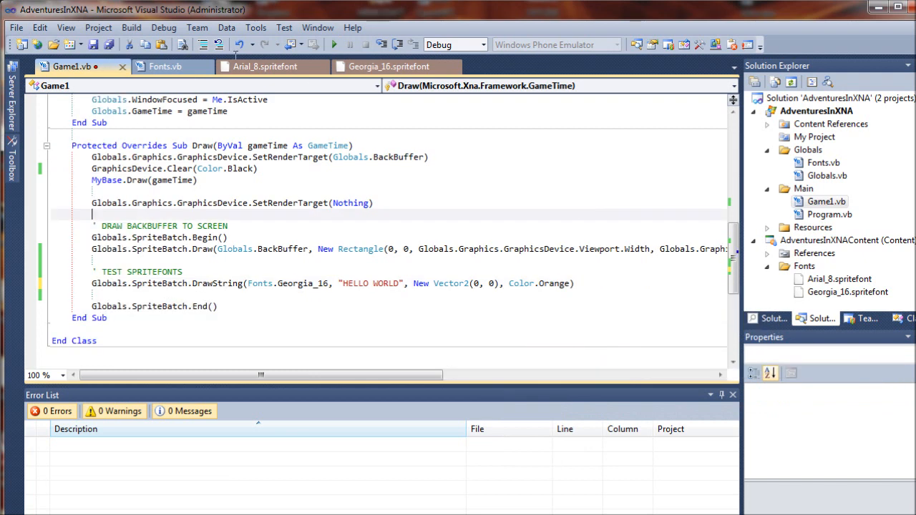
click(335, 44)
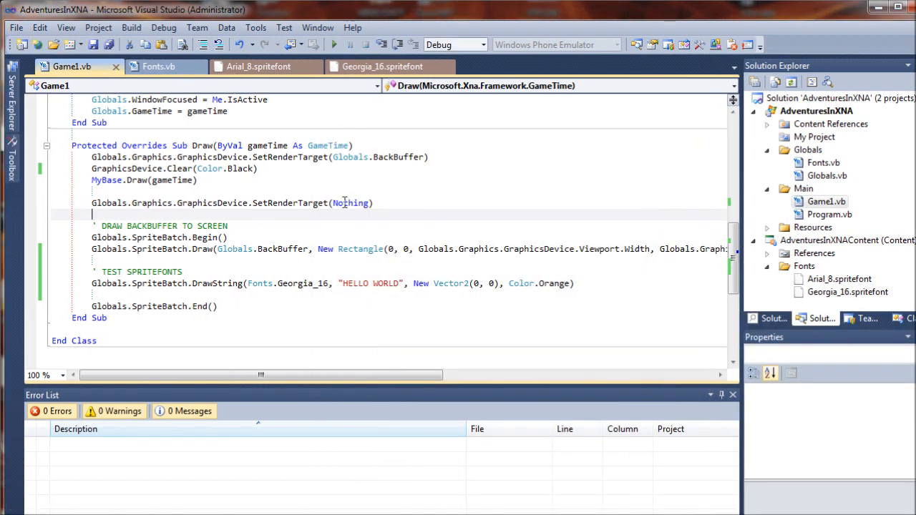
scroll(up, 3)
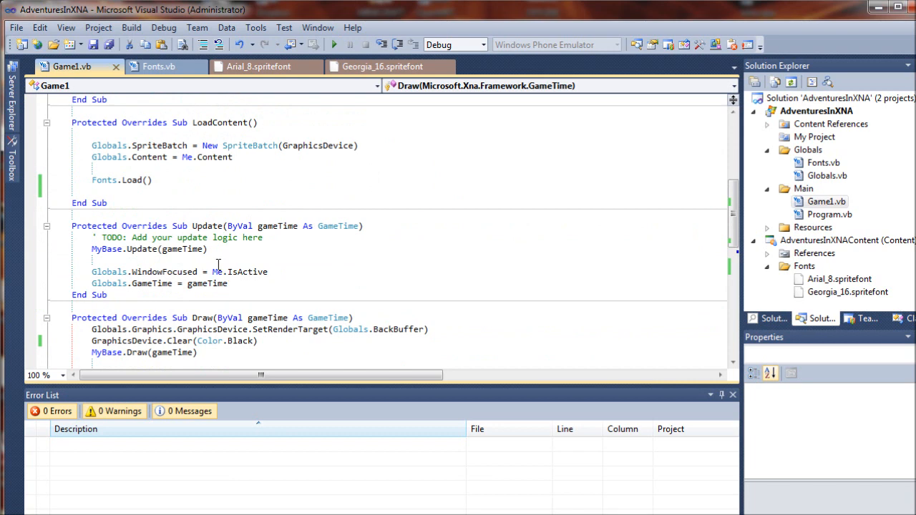
click(92, 259)
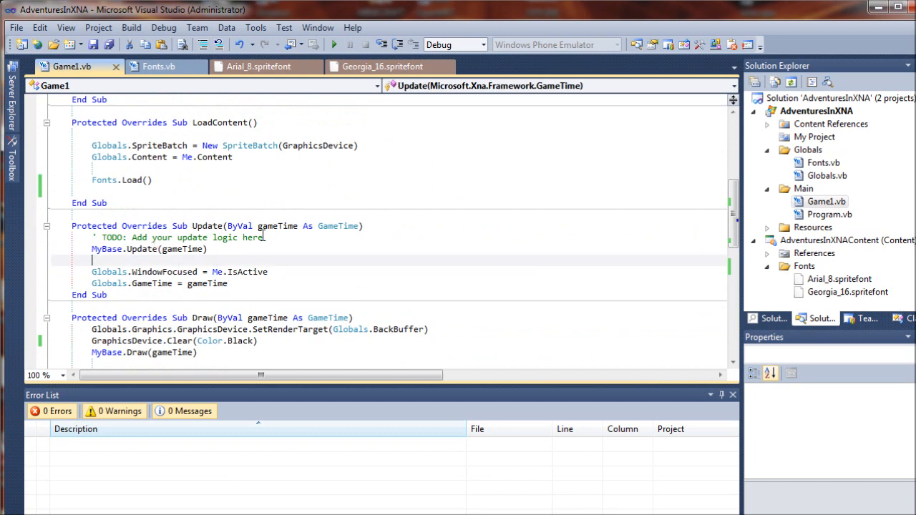
scroll(down, 3)
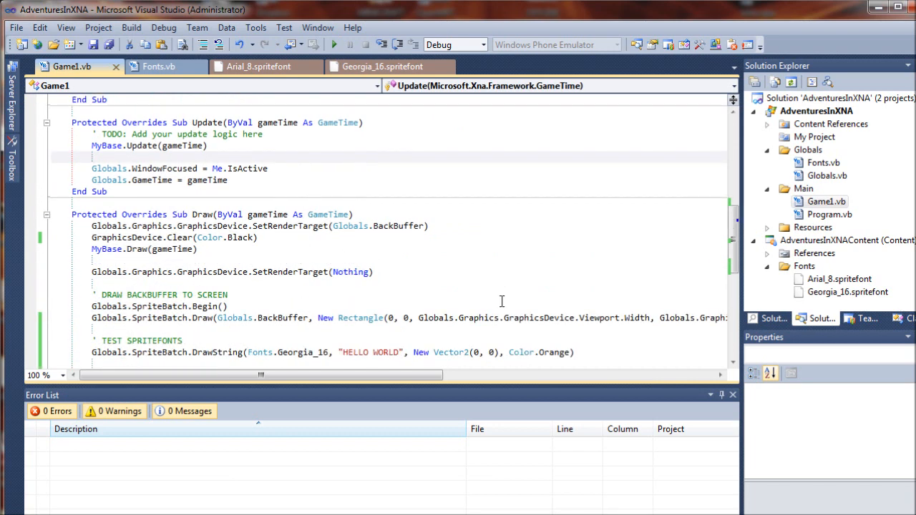
scroll(down, 3)
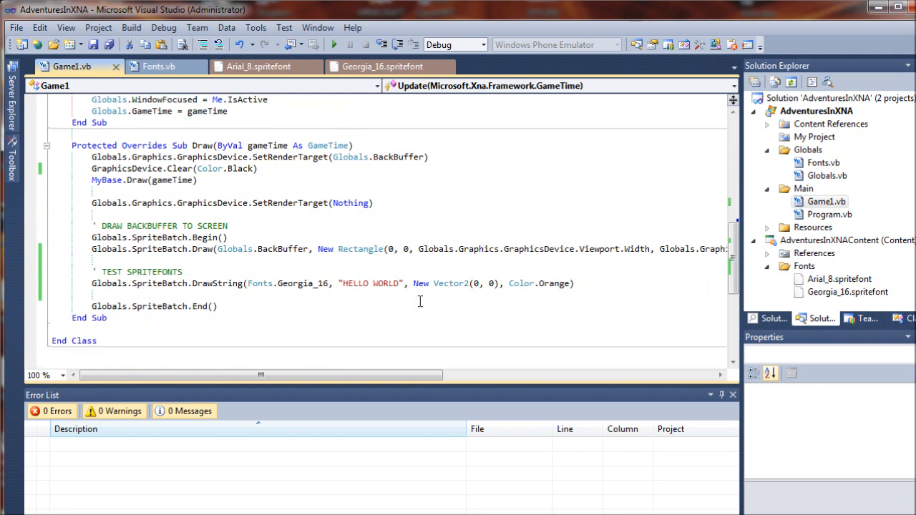
mouse_move(533, 293)
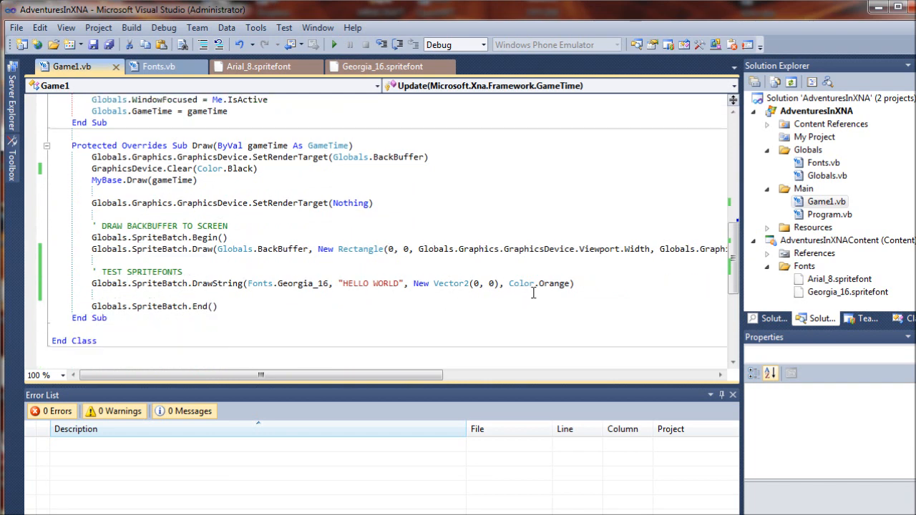
mouse_move(521, 283)
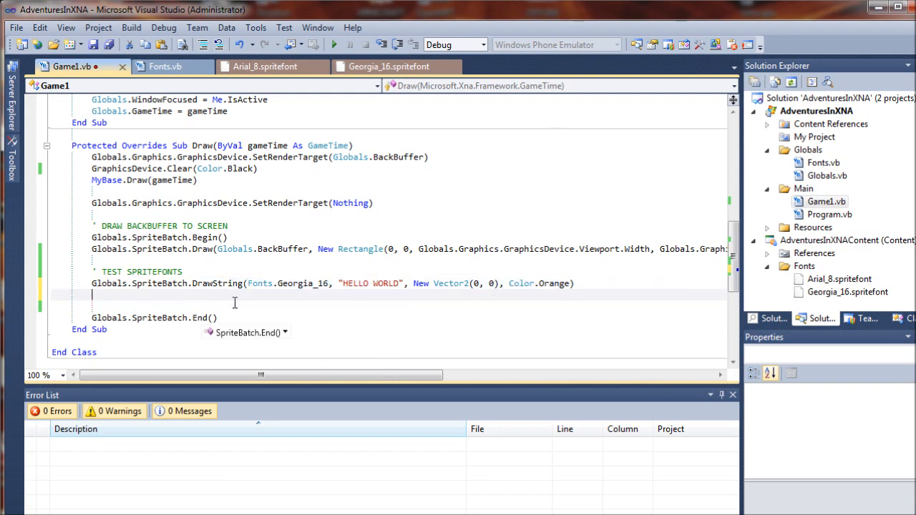
Duplicate the DrawString line with Arial_8, Vector2(0, 30) and Color.White
text(Globals.SpriteBatch.DrawString(Fonts.Georgia_16, "HELLO WORLD", New Vector2(0, 0), Color.Orange))
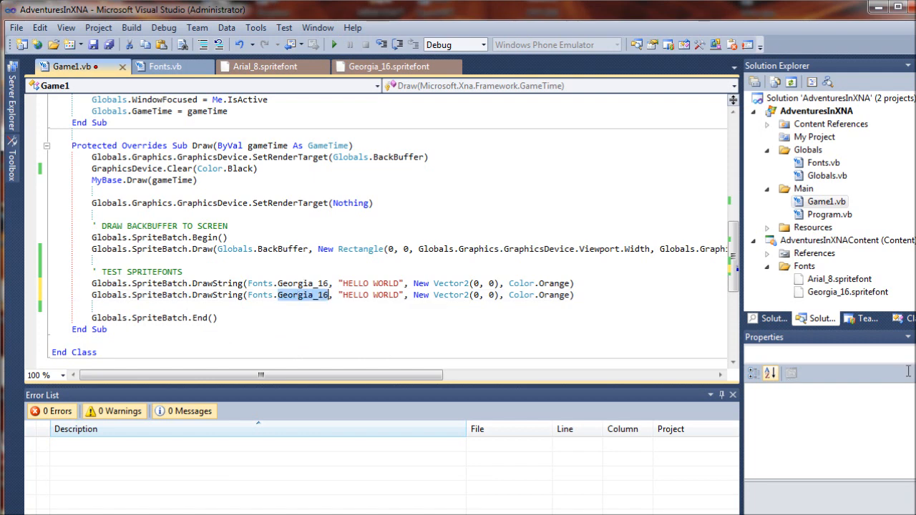
text(.)
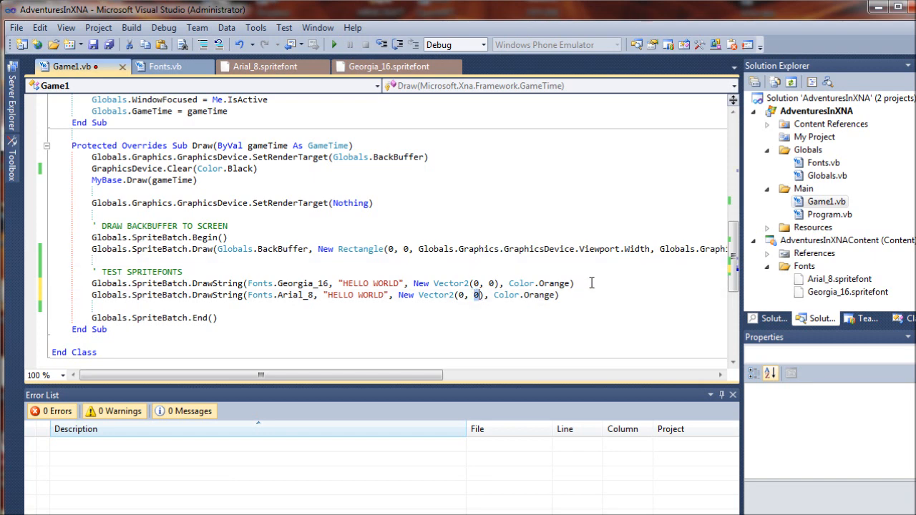
text(3)
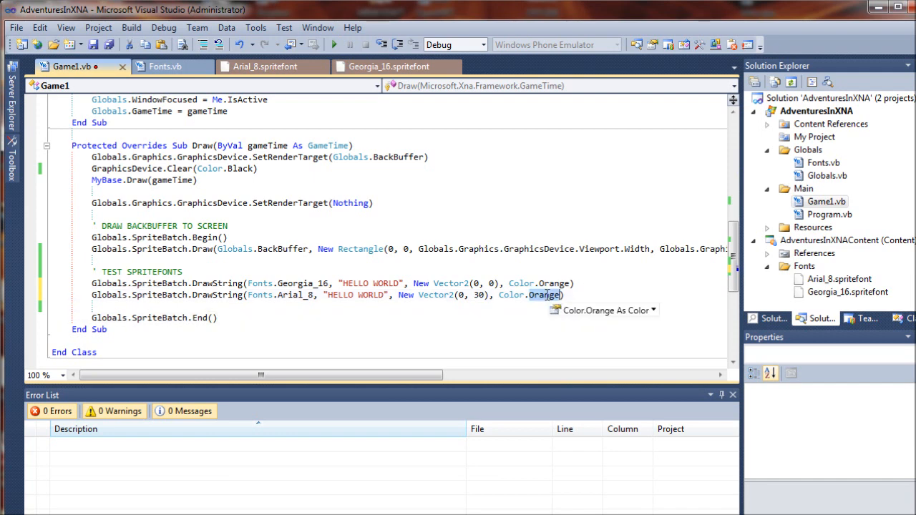
text(white)
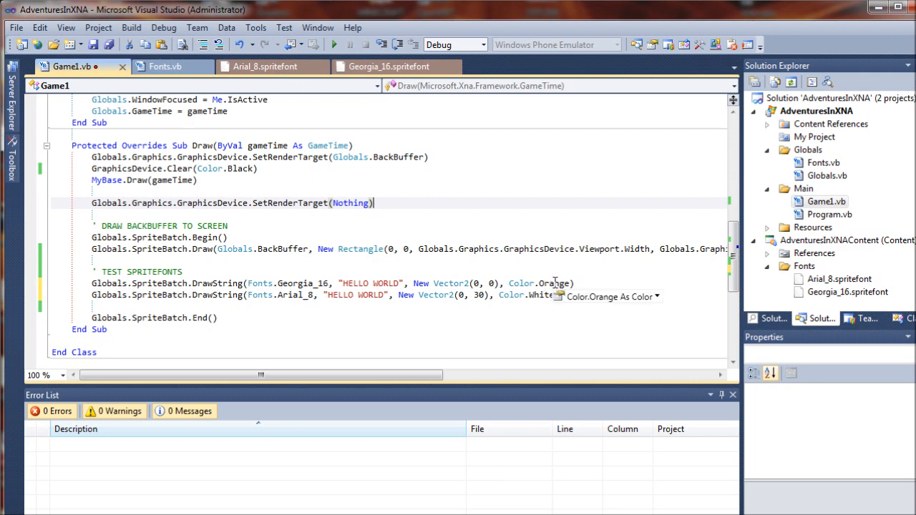
mouse_move(329, 194)
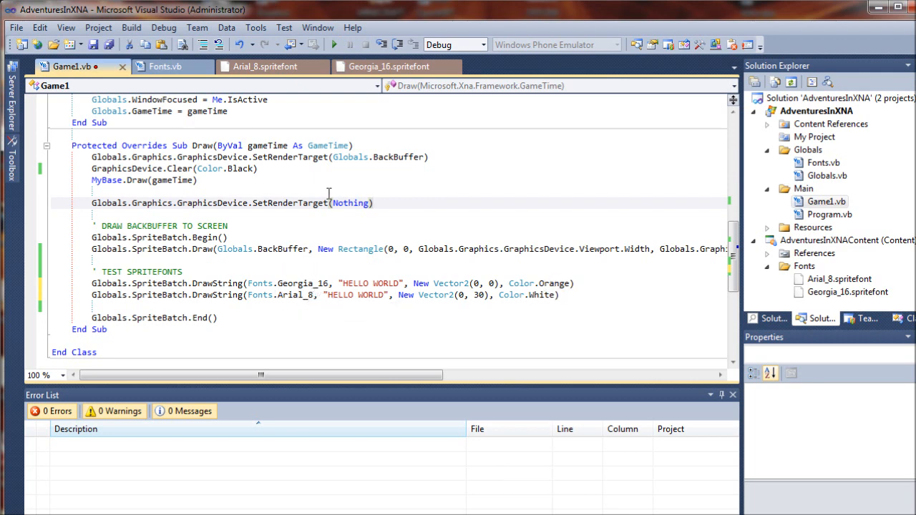
mouse_move(581, 274)
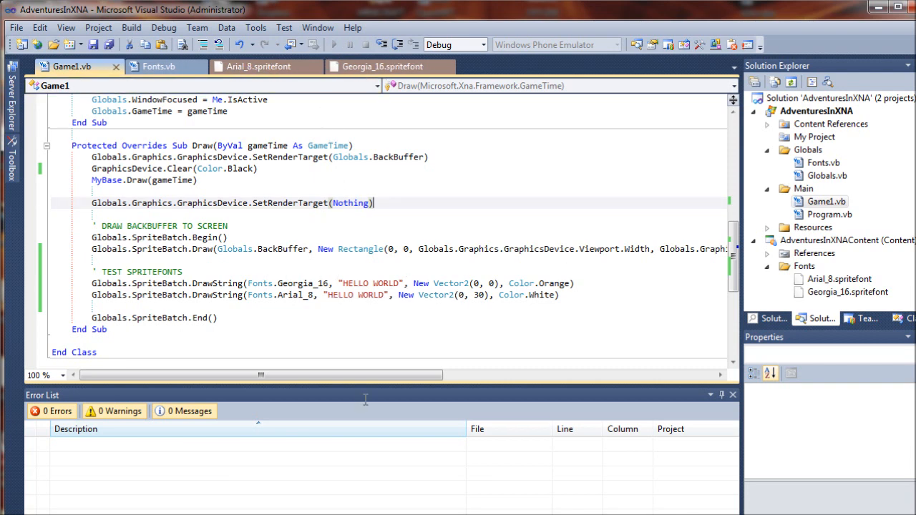
Start debugging to view both HELLO WORLD lines on the black window
click(334, 45)
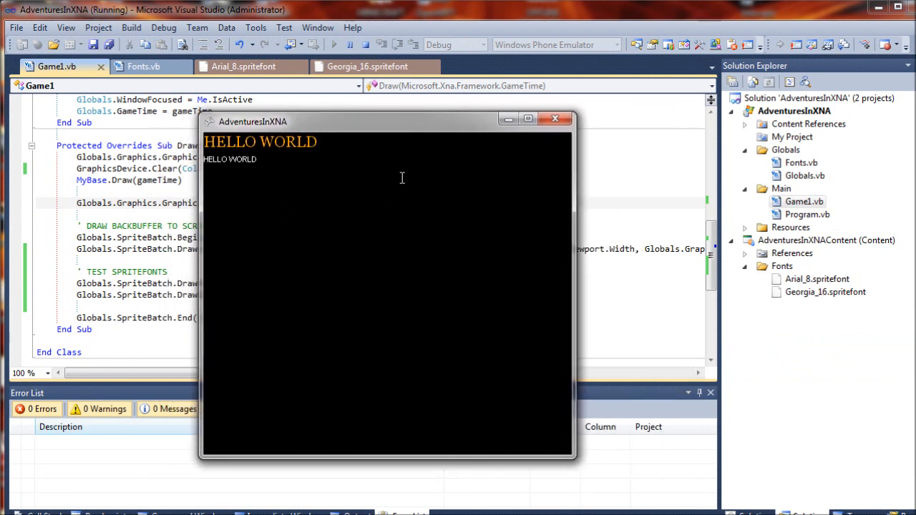
mouse_move(508, 168)
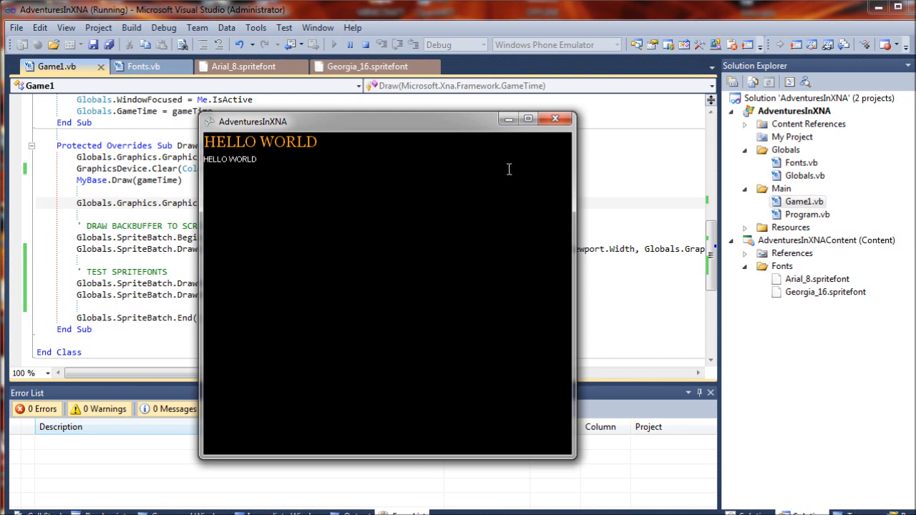
mouse_move(501, 175)
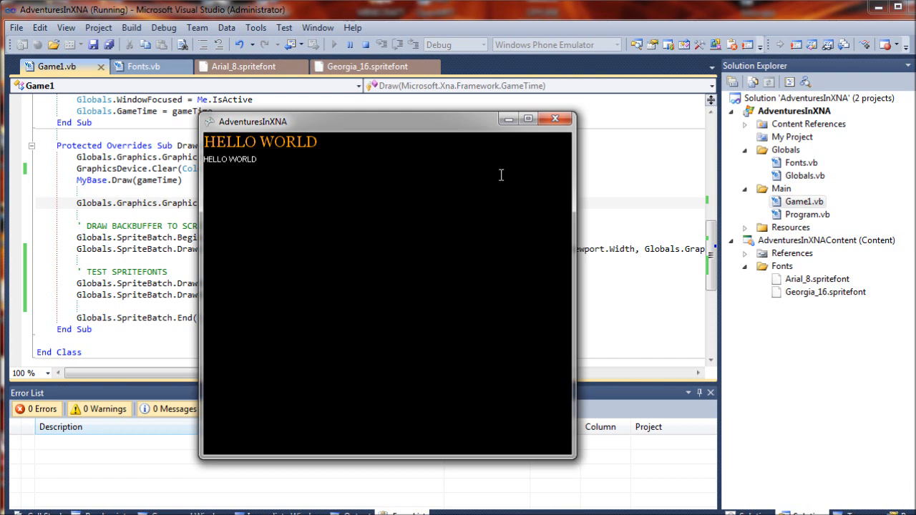
mouse_move(558, 133)
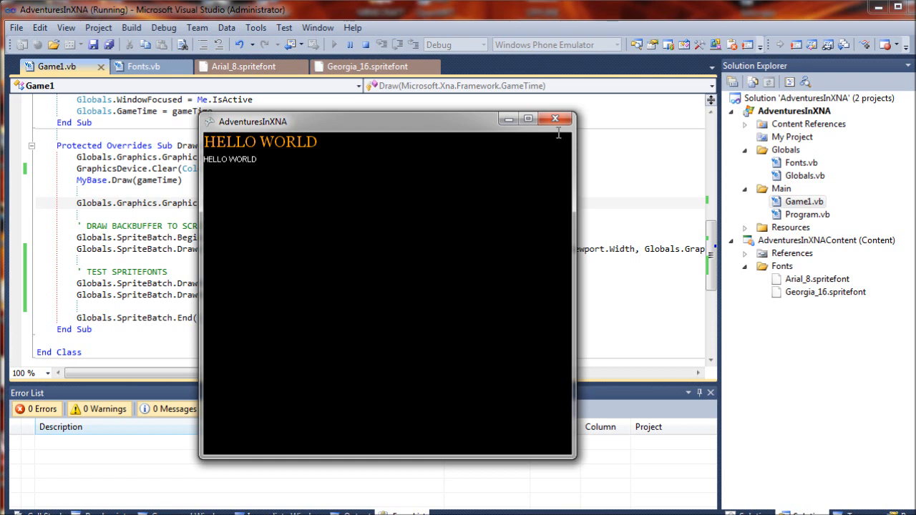